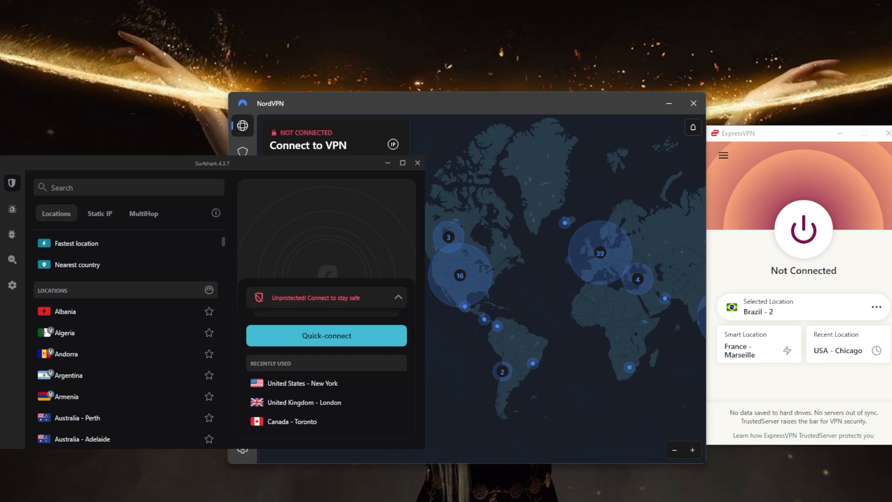
{"action": "mouse_move", "coordinate": [613, 259]}
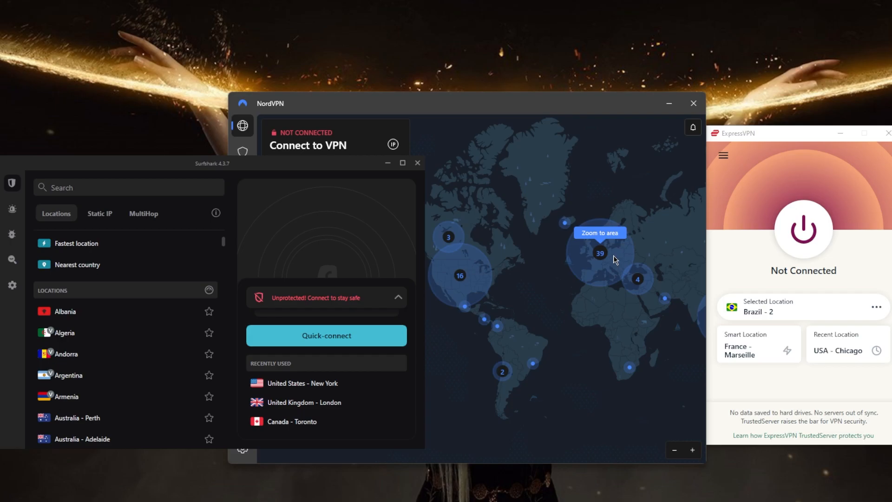
{"action": "mouse_move", "coordinate": [573, 312]}
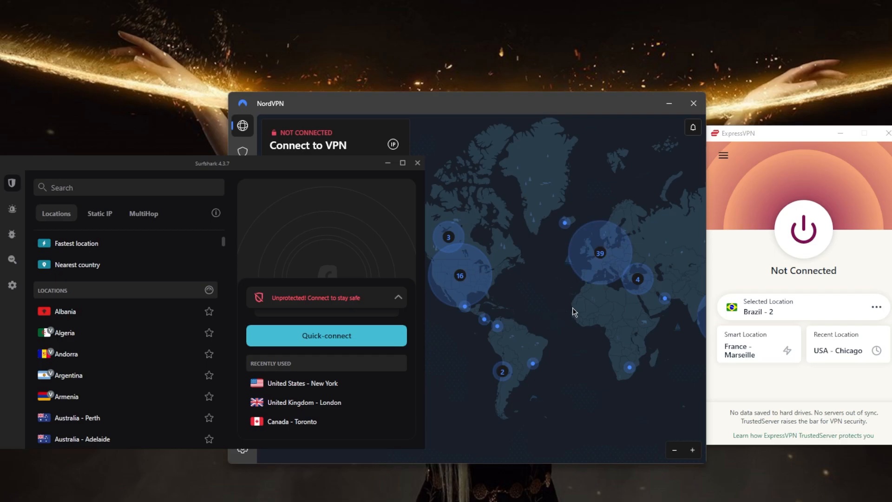
{"action": "mouse_move", "coordinate": [565, 309]}
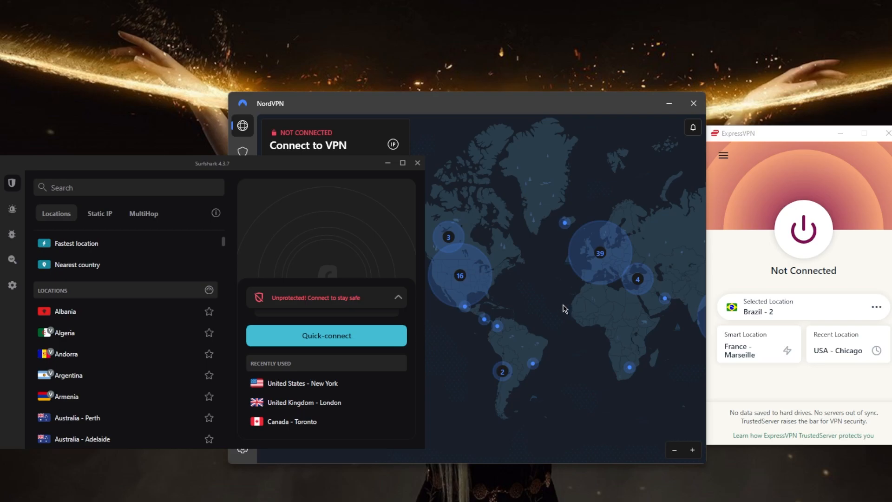
{"action": "mouse_move", "coordinate": [575, 306]}
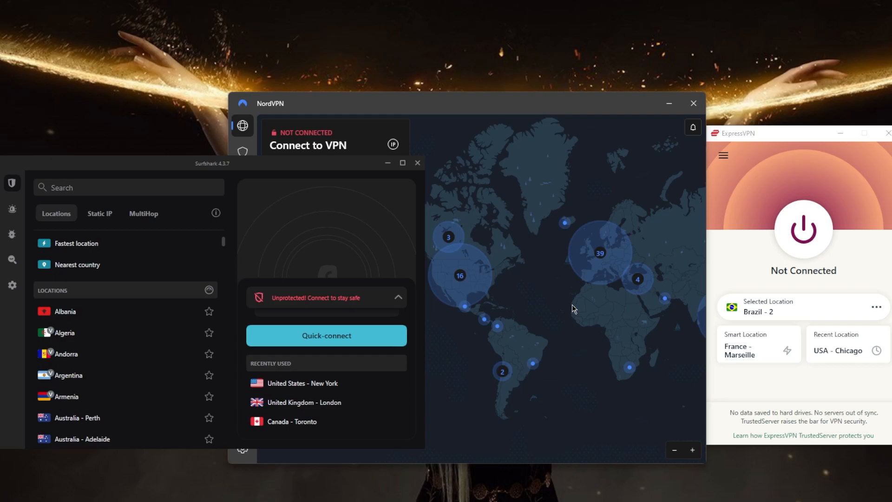
{"action": "mouse_move", "coordinate": [564, 316]}
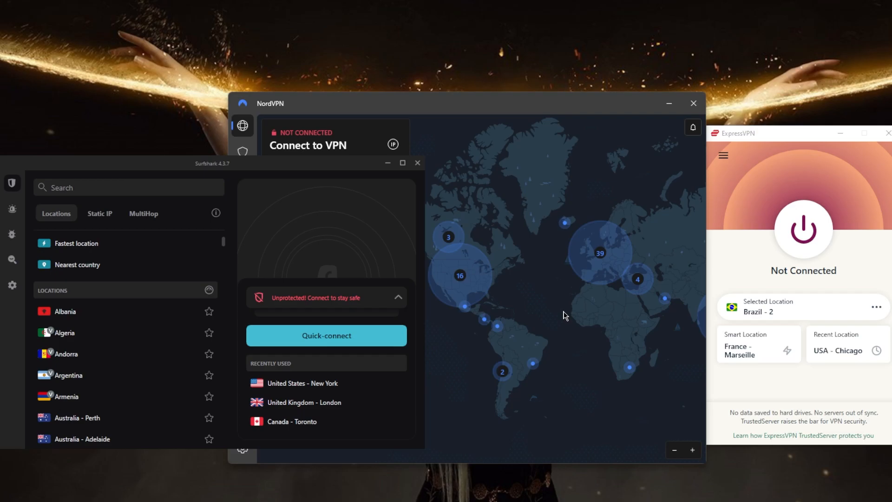
{"action": "mouse_move", "coordinate": [550, 281]}
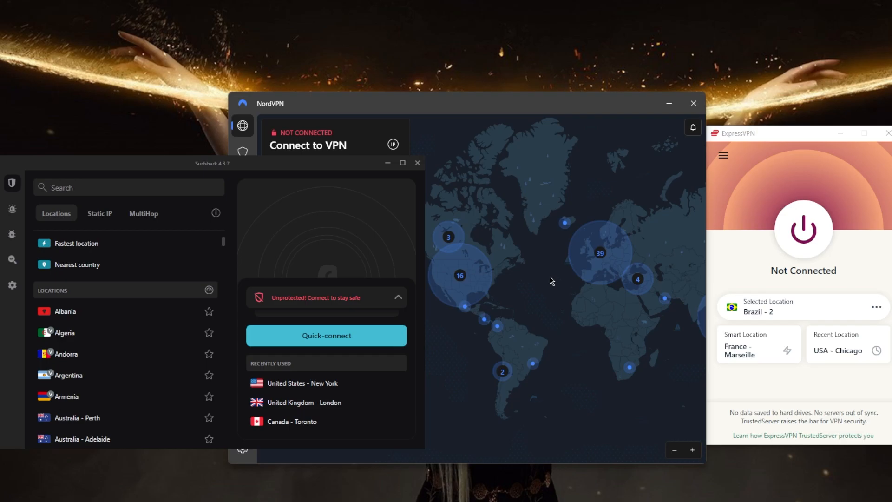
{"action": "mouse_move", "coordinate": [726, 221]}
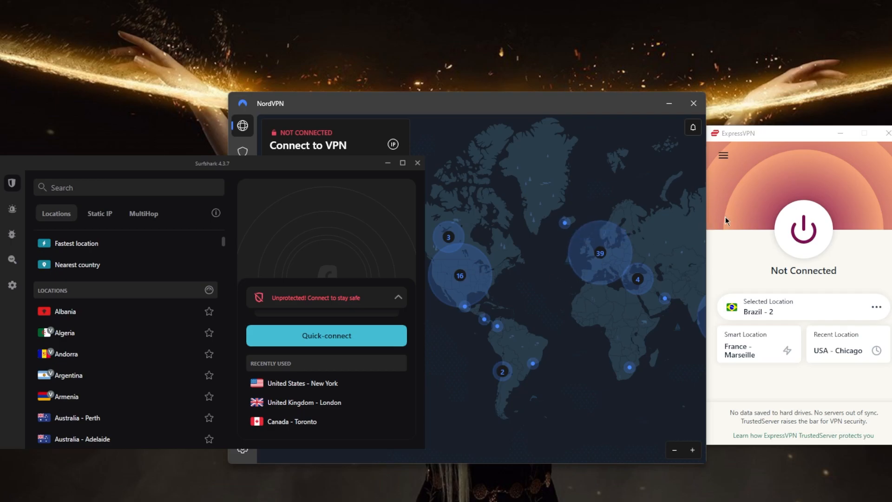
{"action": "left_click", "coordinate": [128, 188]}
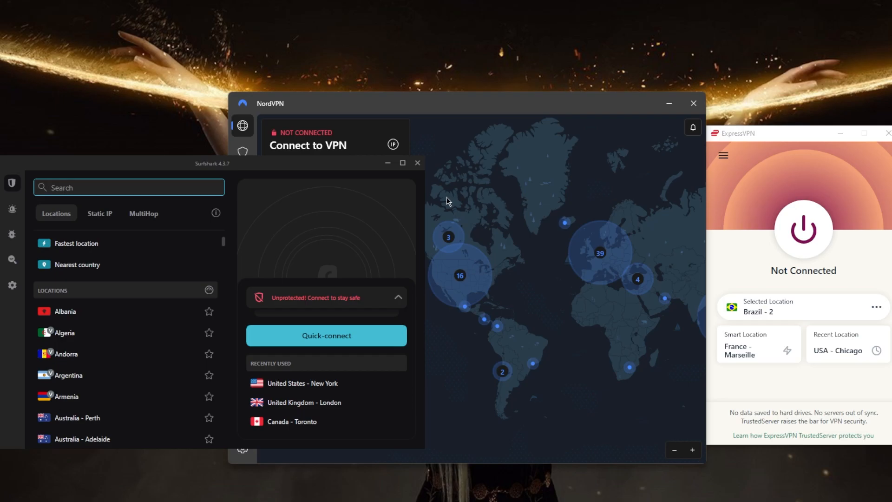
{"action": "mouse_move", "coordinate": [433, 185]}
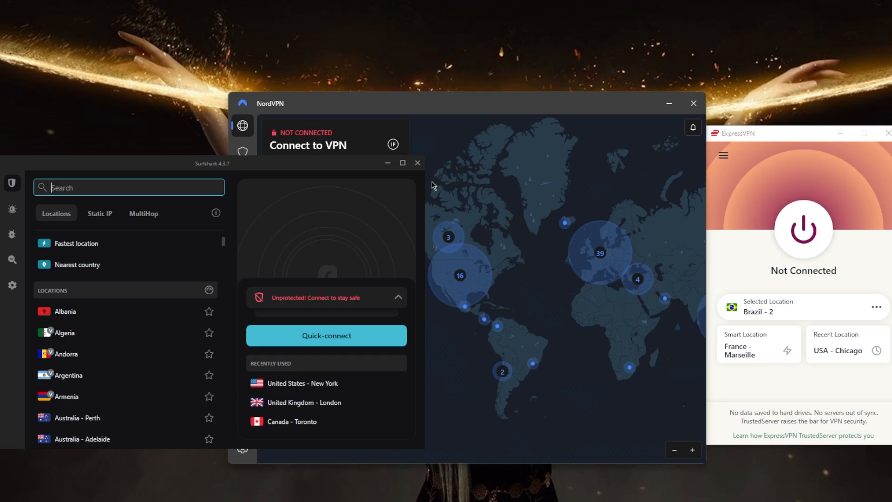
{"action": "mouse_move", "coordinate": [491, 234]}
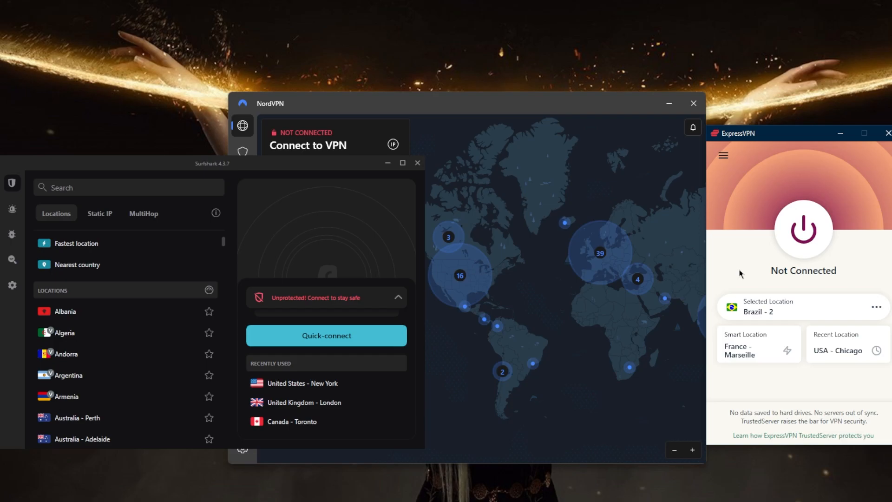
{"action": "mouse_move", "coordinate": [773, 256]}
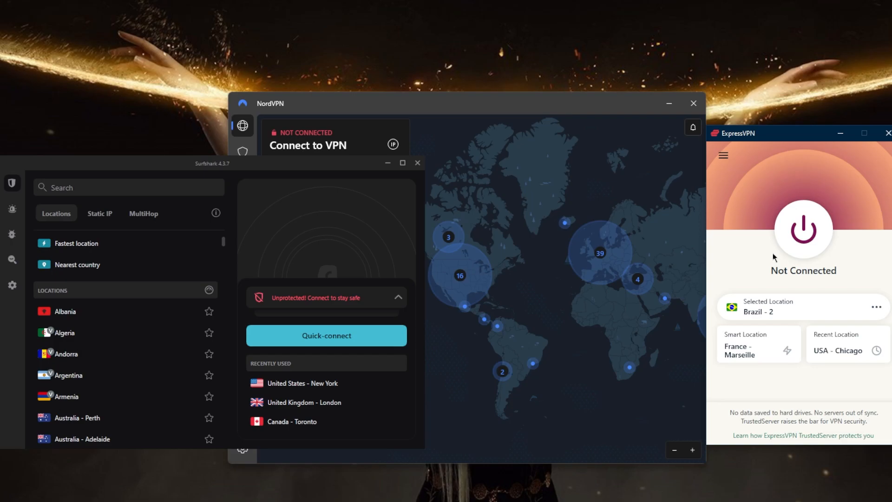
{"action": "mouse_move", "coordinate": [754, 256]}
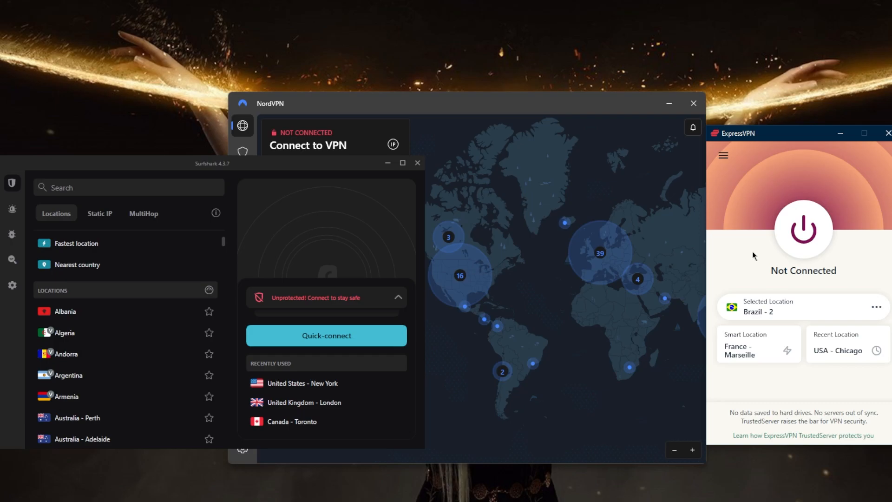
{"action": "mouse_move", "coordinate": [761, 236]}
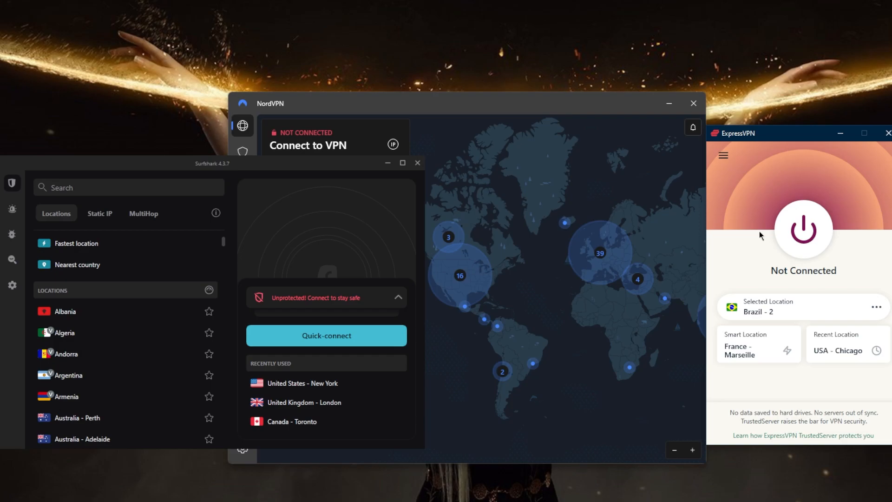
{"action": "mouse_move", "coordinate": [756, 233]}
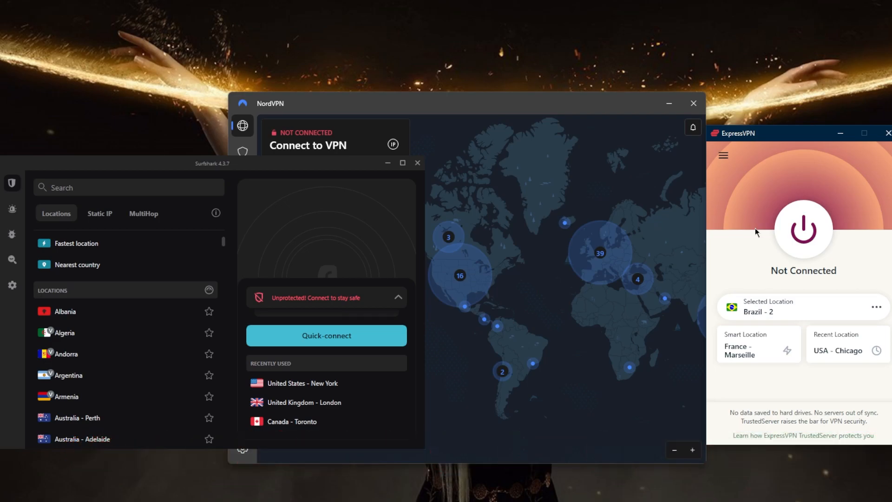
{"action": "mouse_move", "coordinate": [739, 232]}
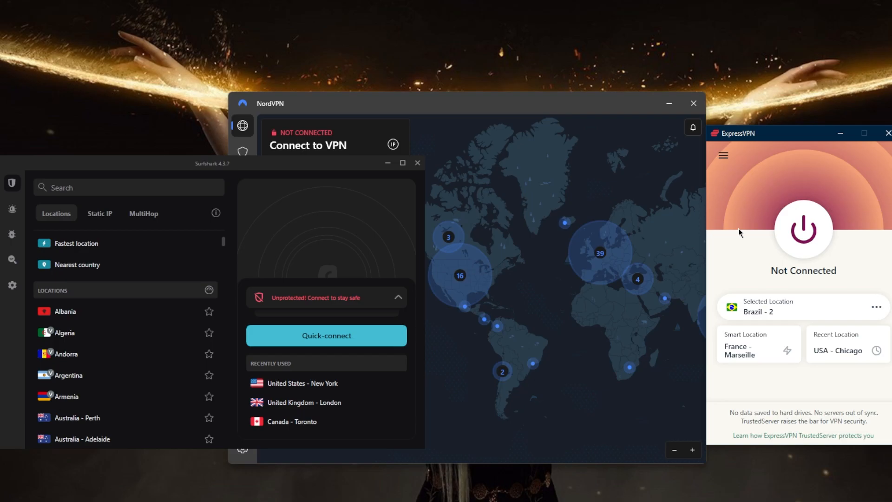
{"action": "mouse_move", "coordinate": [745, 227]}
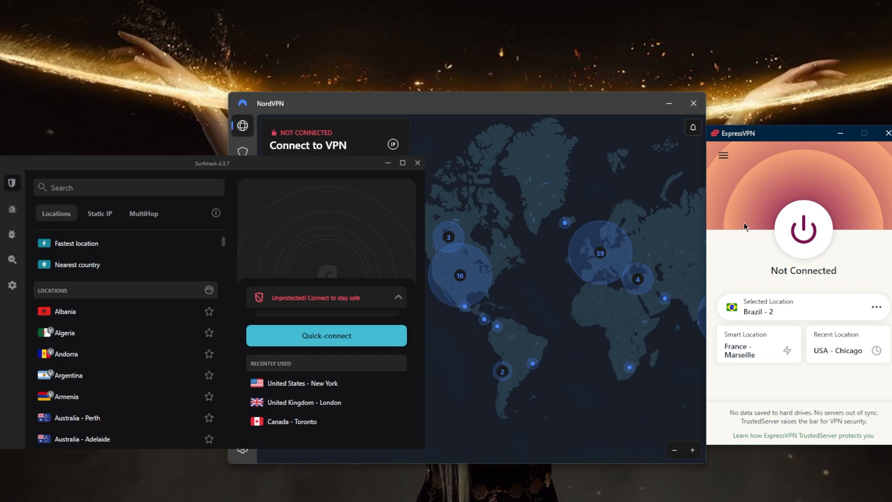
{"action": "mouse_move", "coordinate": [739, 275]}
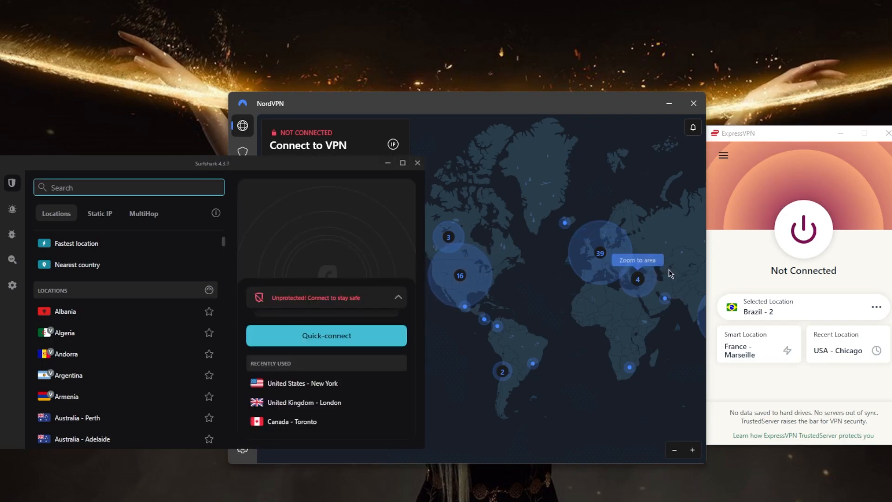
{"action": "mouse_move", "coordinate": [659, 253]}
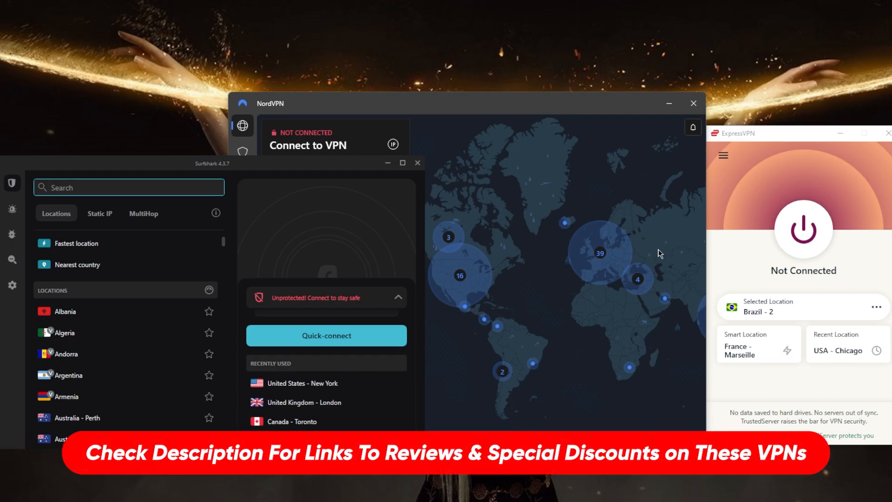
{"action": "mouse_move", "coordinate": [652, 252]}
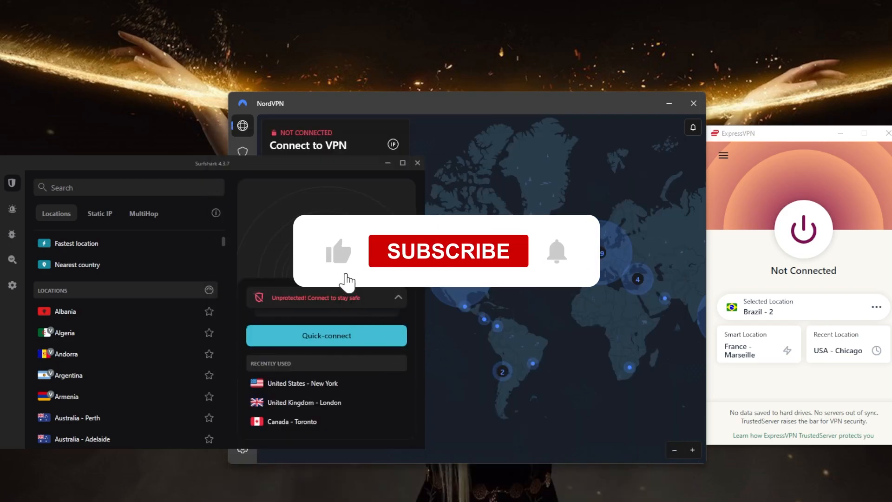
{"action": "left_click", "coordinate": [448, 251]}
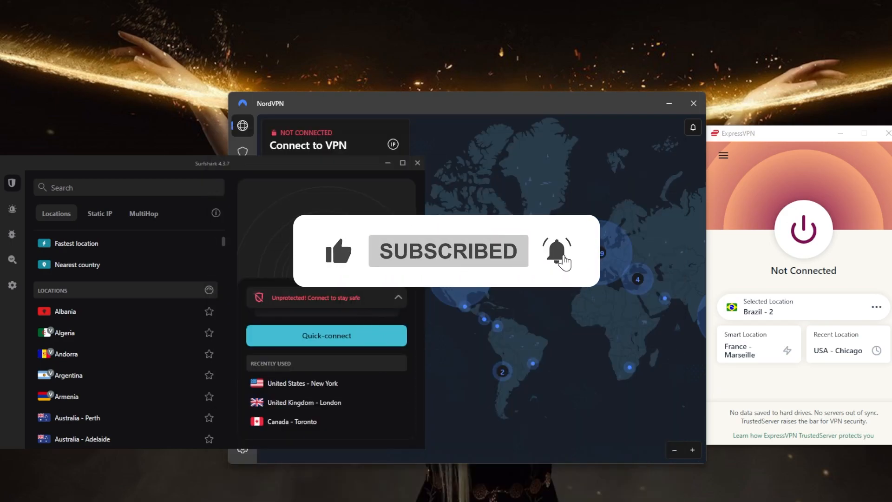